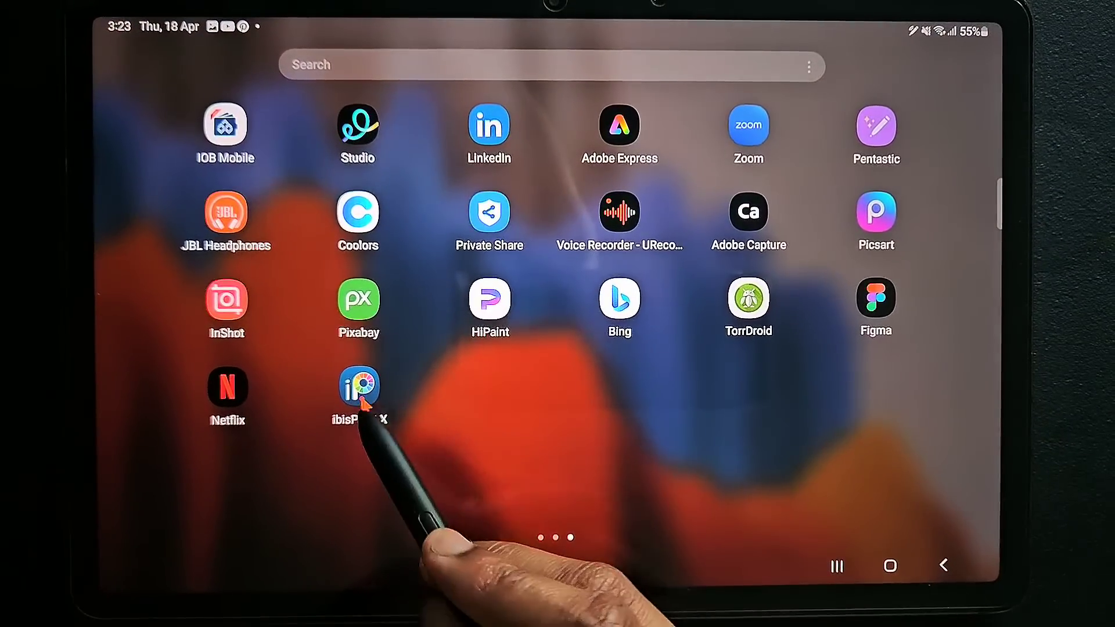
# Launch ibisPaint X so the mother-and-son photo can be imported onto a canvas.
pyautogui.click(359, 391)
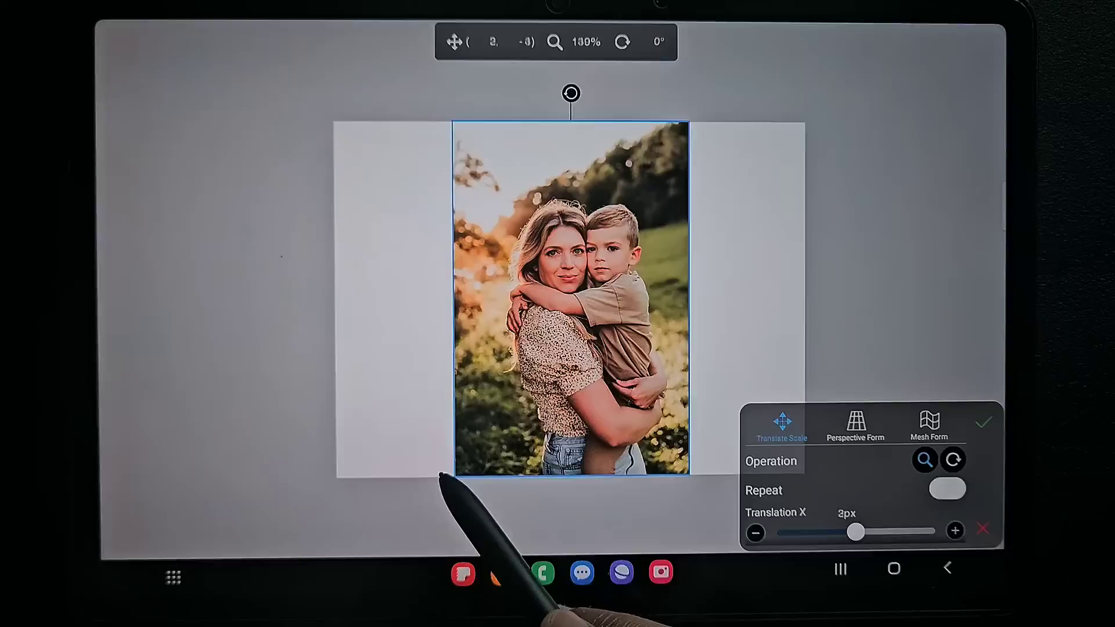
# Confirm the photo's placement on the canvas and duplicate its layer for a third layer.
pyautogui.click(755, 531)
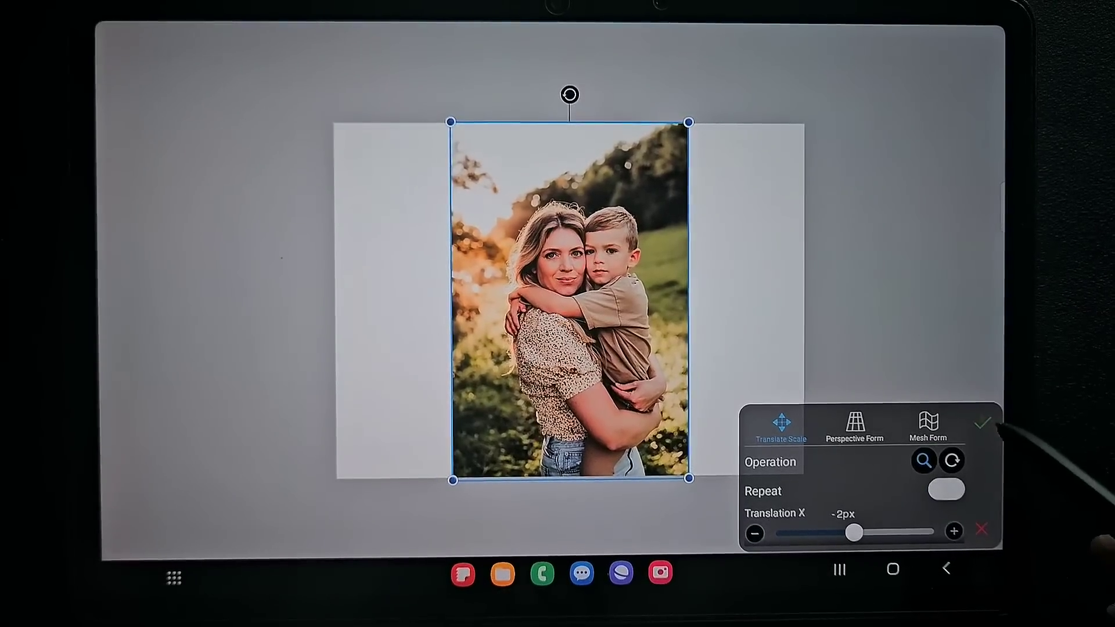
pyautogui.click(983, 422)
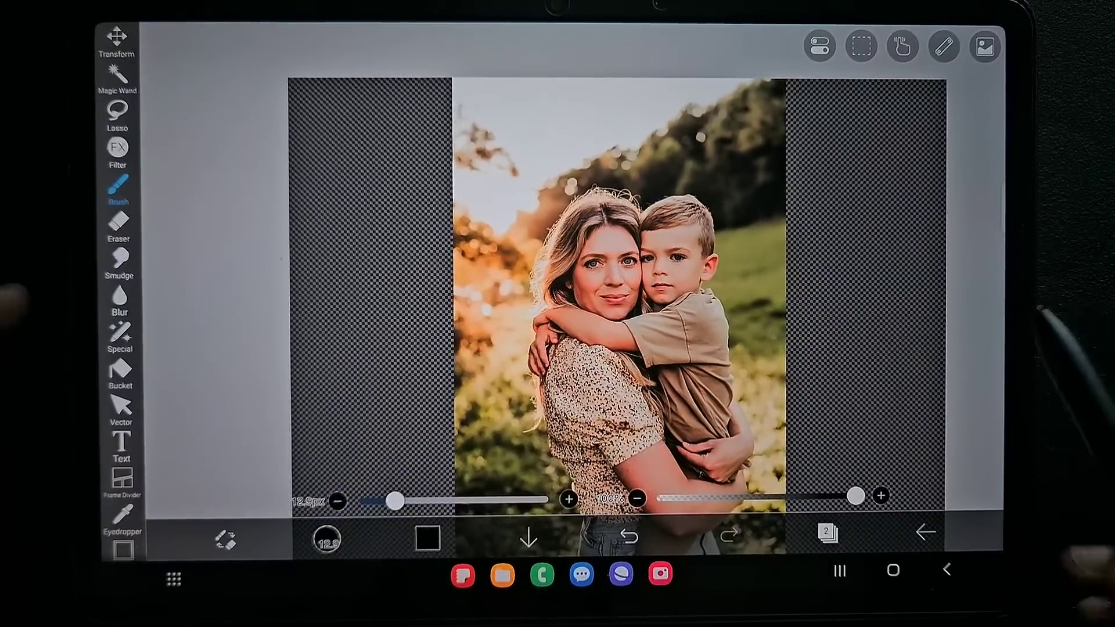
pyautogui.click(826, 534)
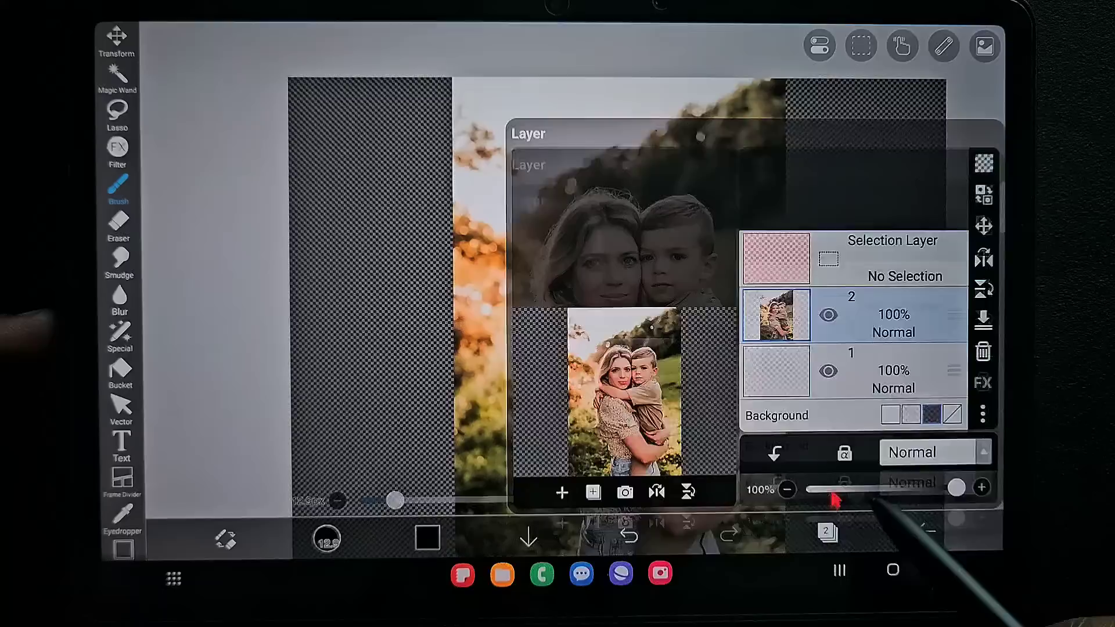
pyautogui.click(561, 492)
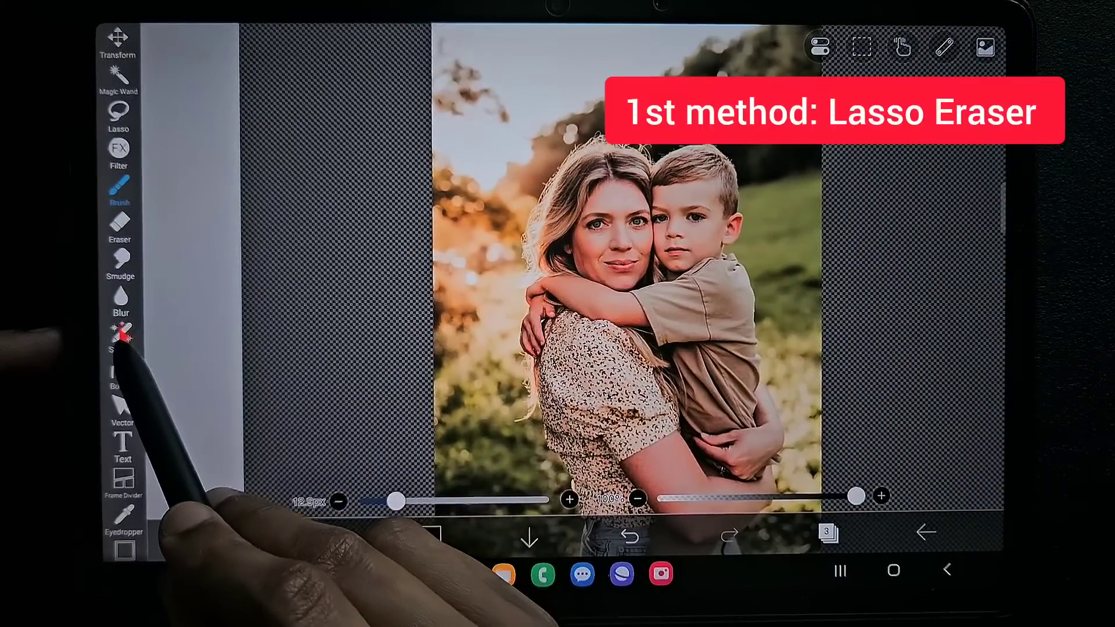
# Erase the background around the mother and son with the Lasso Eraser.
pyautogui.click(120, 334)
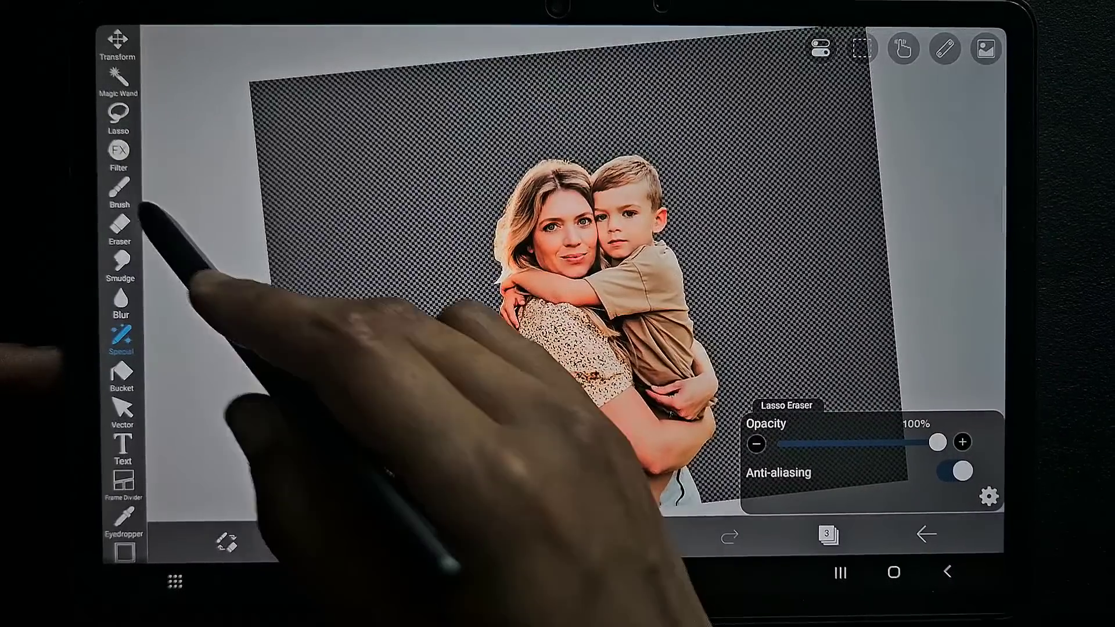
# Save the mother-and-son cutout as a transparent PNG to the Pictures folder.
pyautogui.click(118, 191)
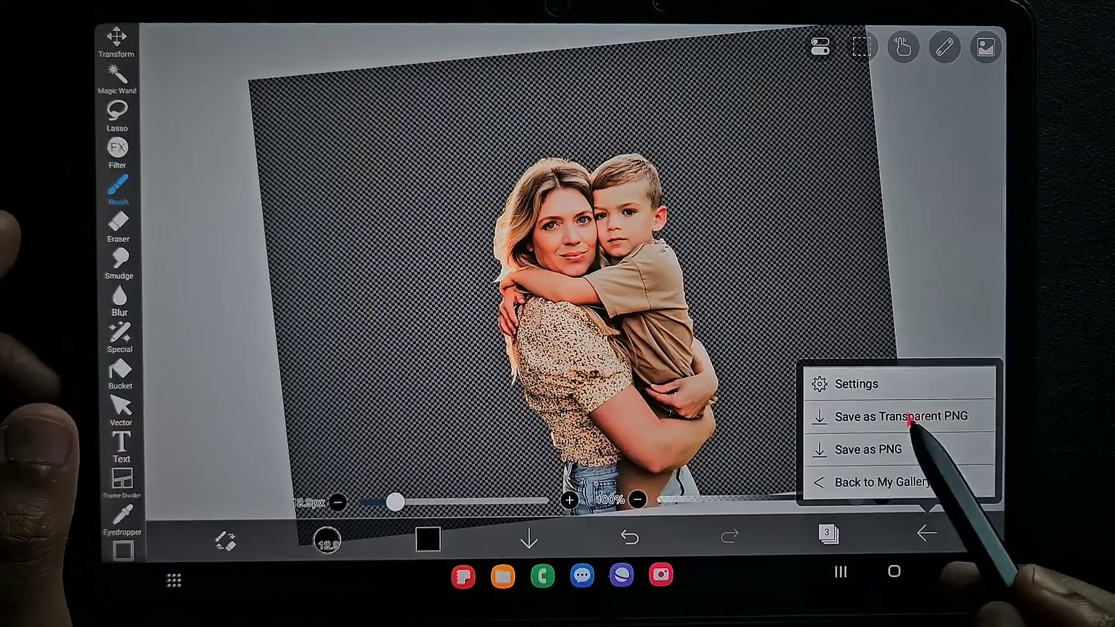
pyautogui.click(898, 416)
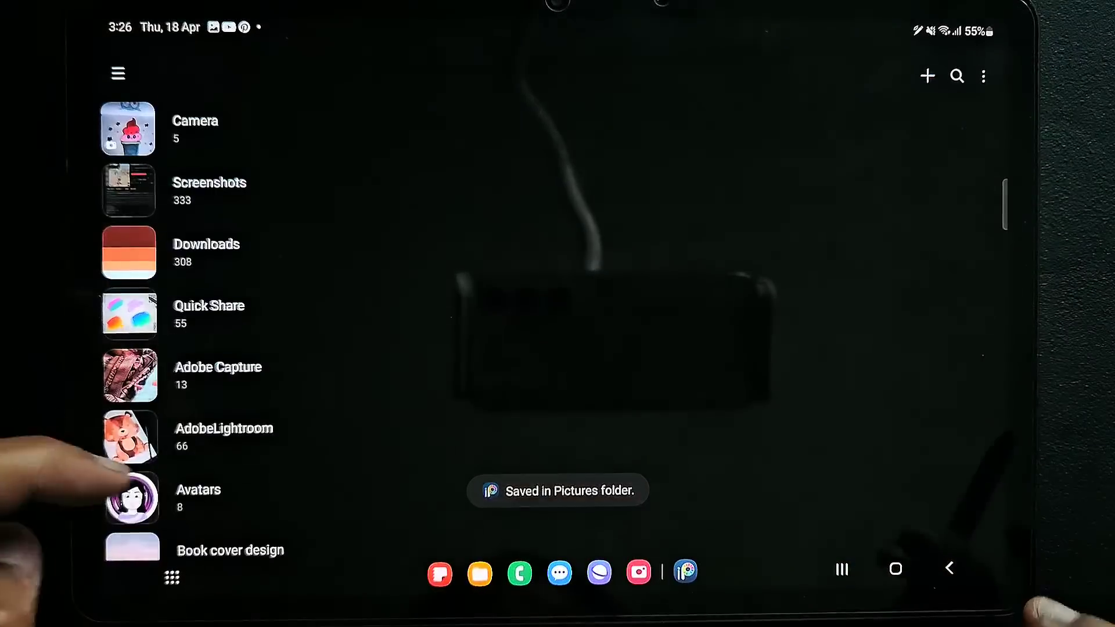
# View the saved cutout in Gallery's Pictures album before returning to ibisPaint X.
pyautogui.scroll(-3)
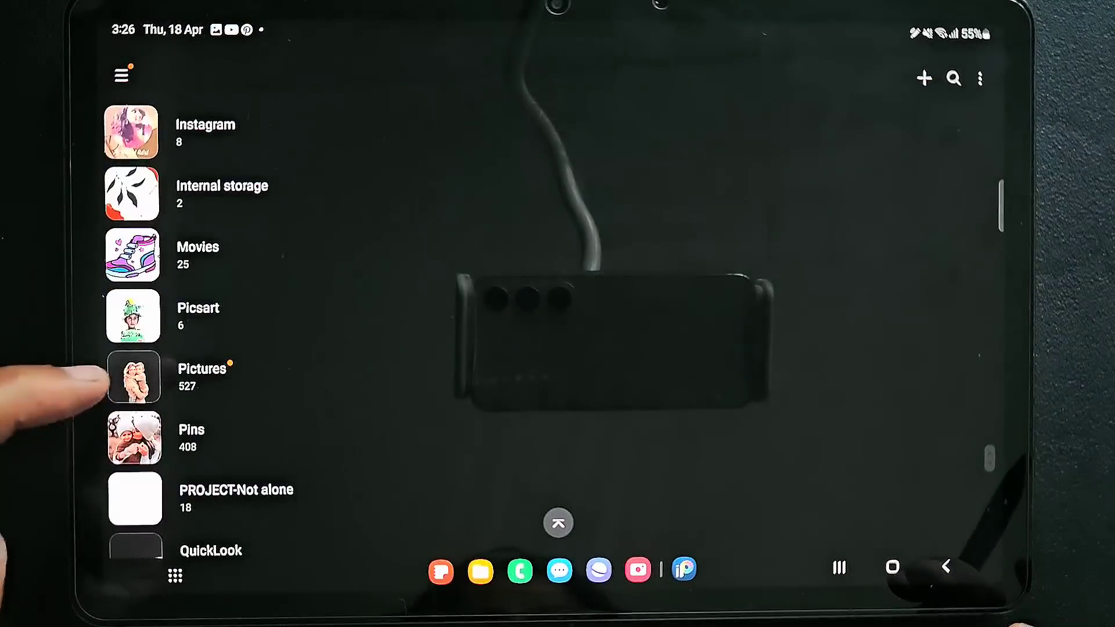
pyautogui.click(133, 377)
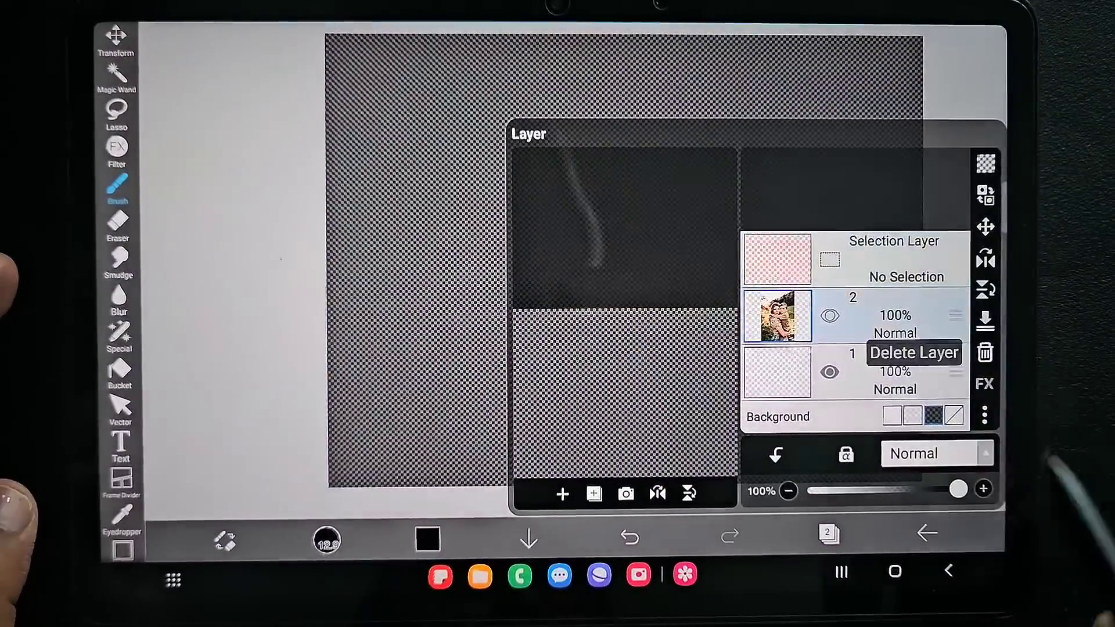
# Delete the erased cut-out layer so the full photo shows again.
pyautogui.click(593, 494)
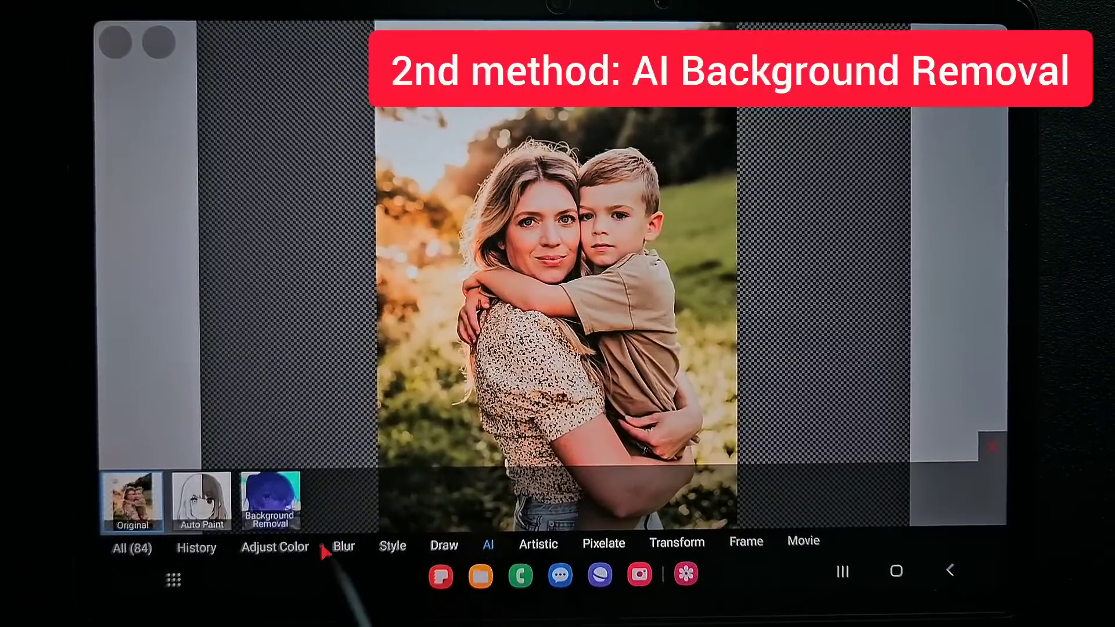
# Run the AI Background Removal filter to mask the mother and son.
pyautogui.click(443, 546)
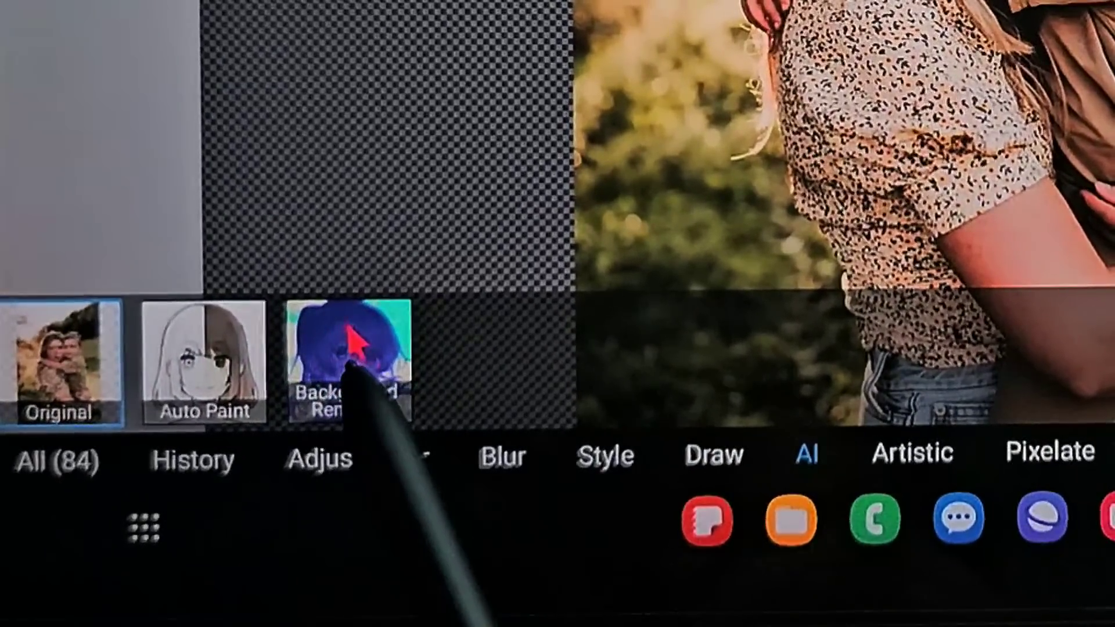
pyautogui.click(348, 359)
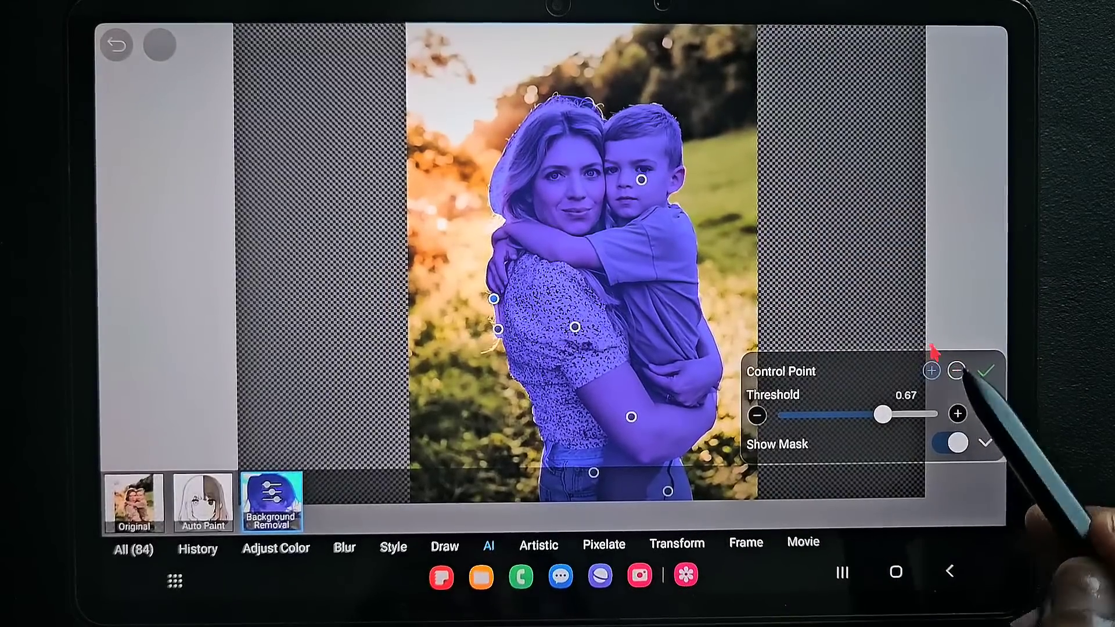
# Adjust the mask control points and apply the AI background removal.
pyautogui.click(932, 371)
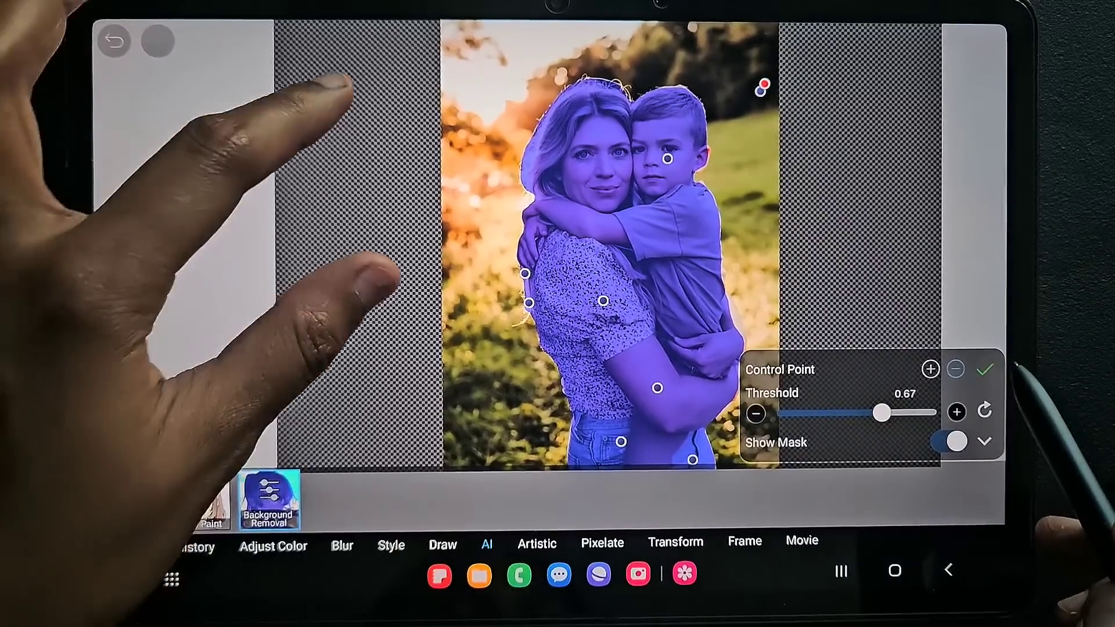
pyautogui.click(986, 370)
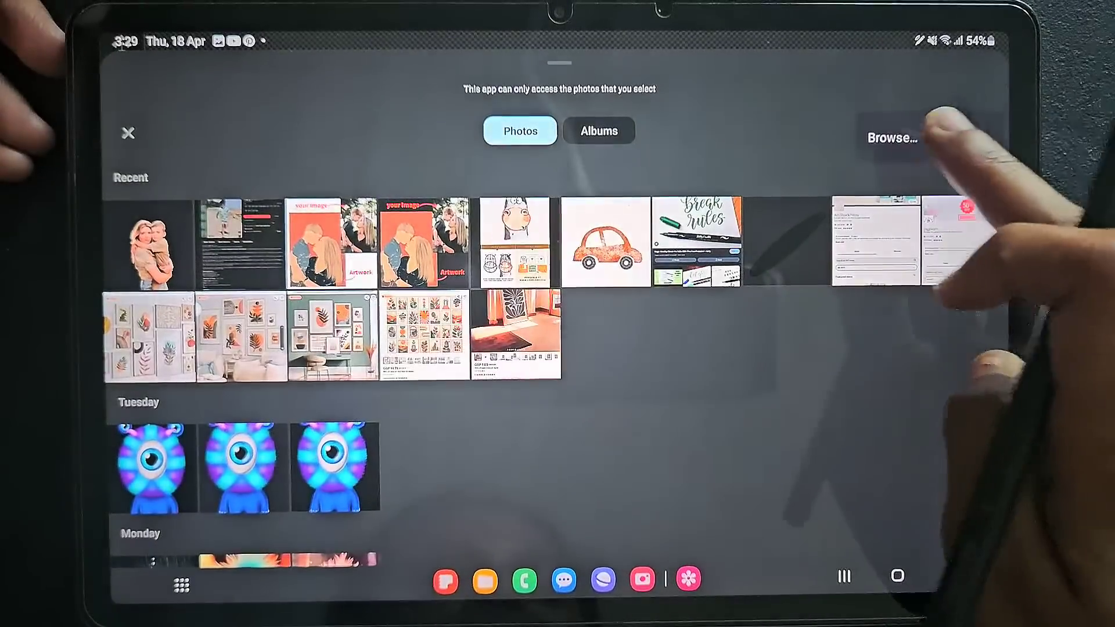
# Import the cartoon dog-in-car image on orange from the Gallery onto a canvas.
pyautogui.click(891, 138)
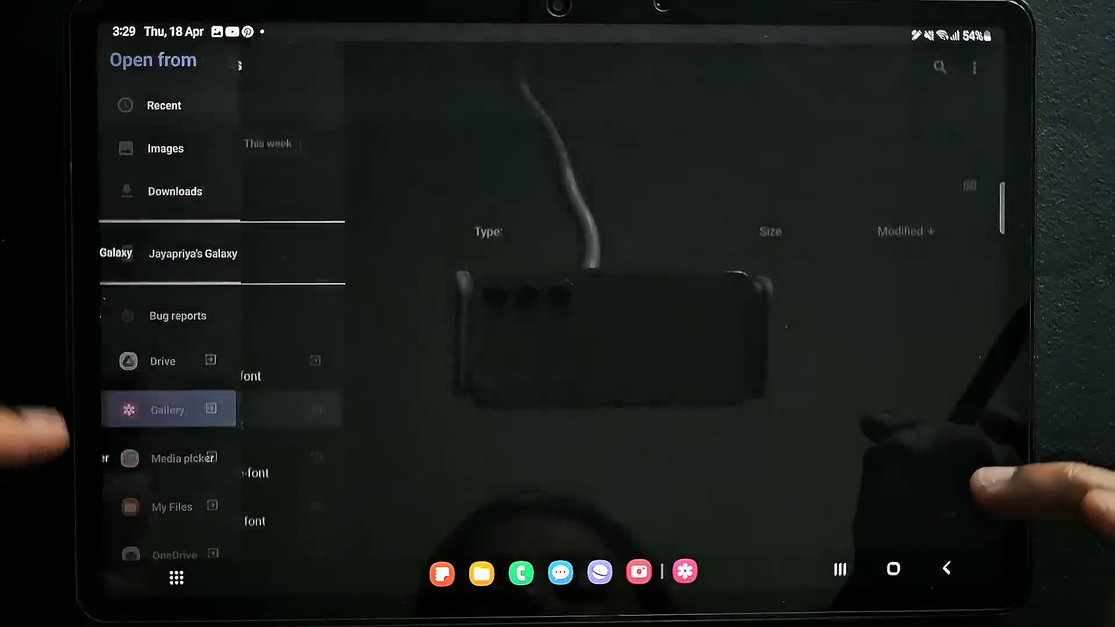
pyautogui.click(167, 408)
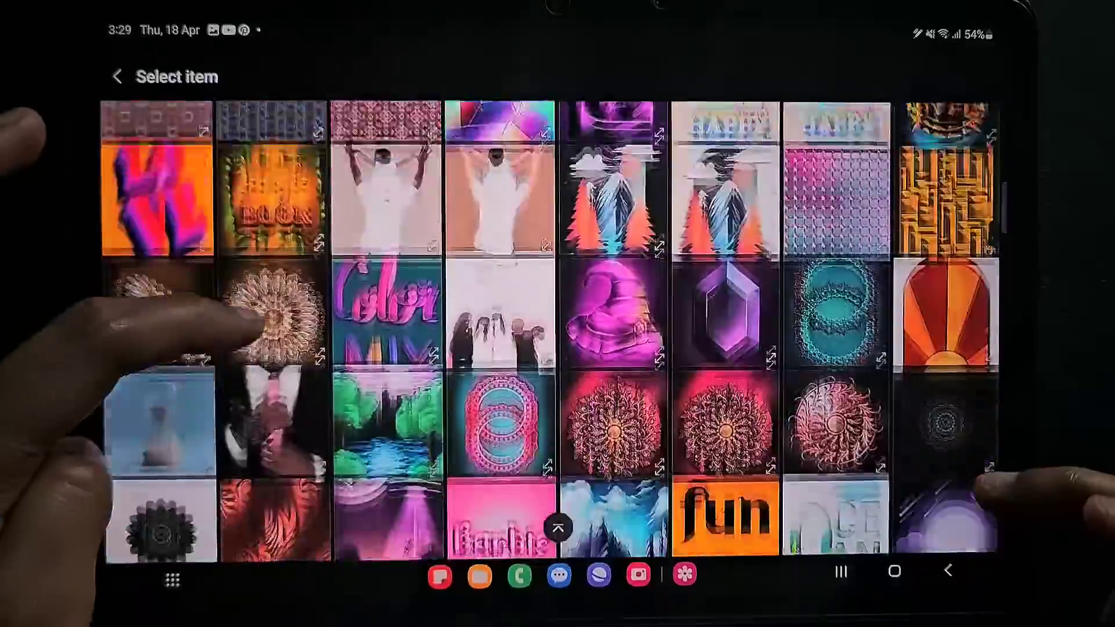
pyautogui.scroll(-3)
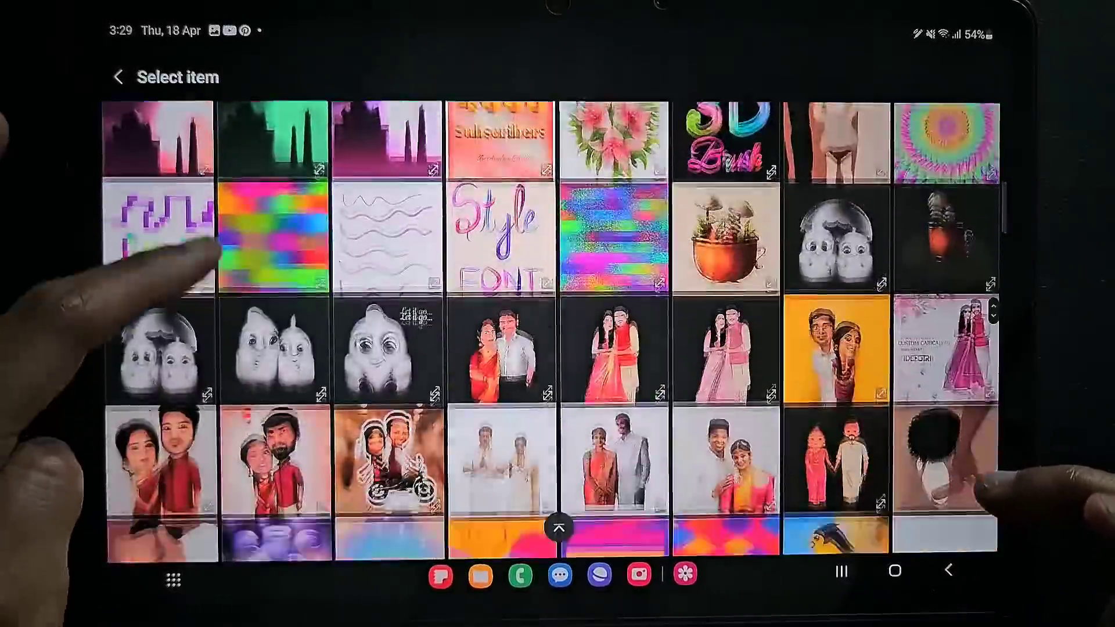
pyautogui.scroll(-3)
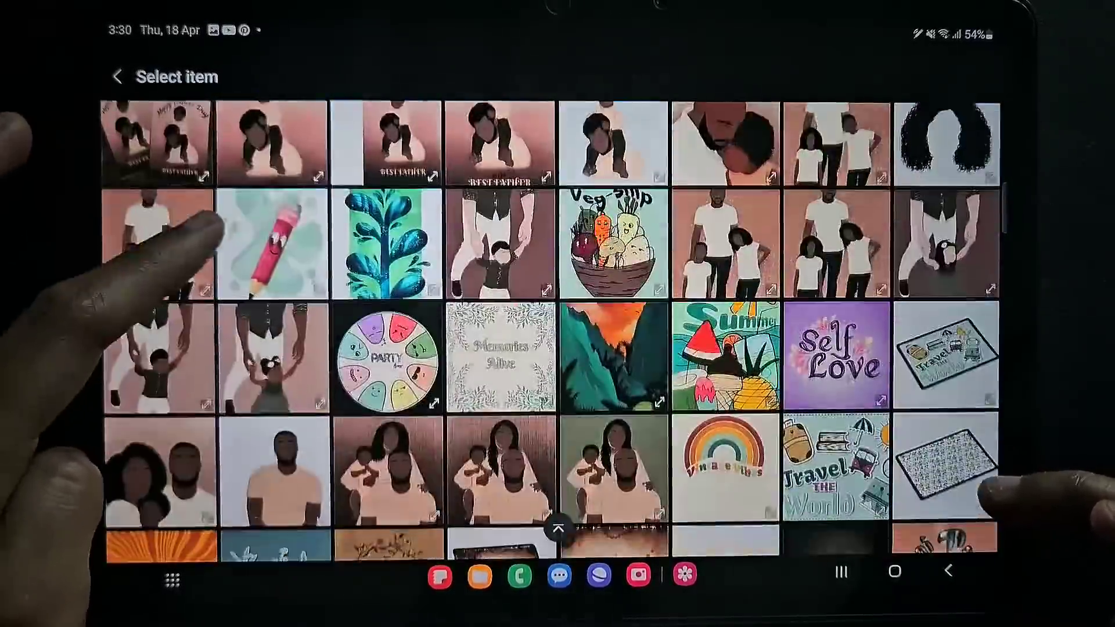
pyautogui.scroll(-3)
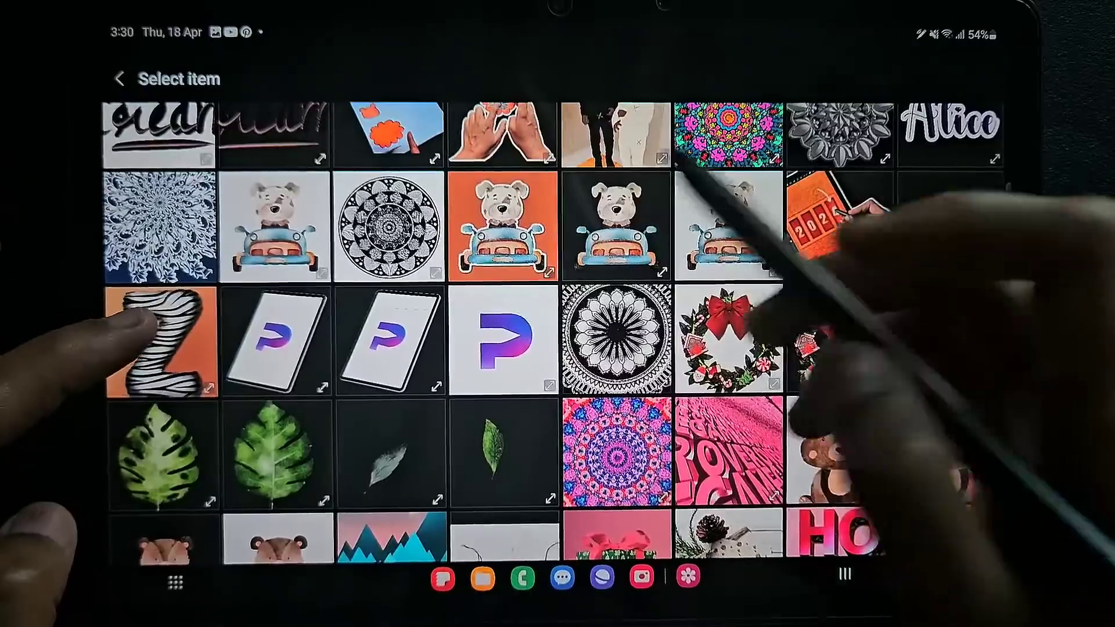
pyautogui.click(503, 228)
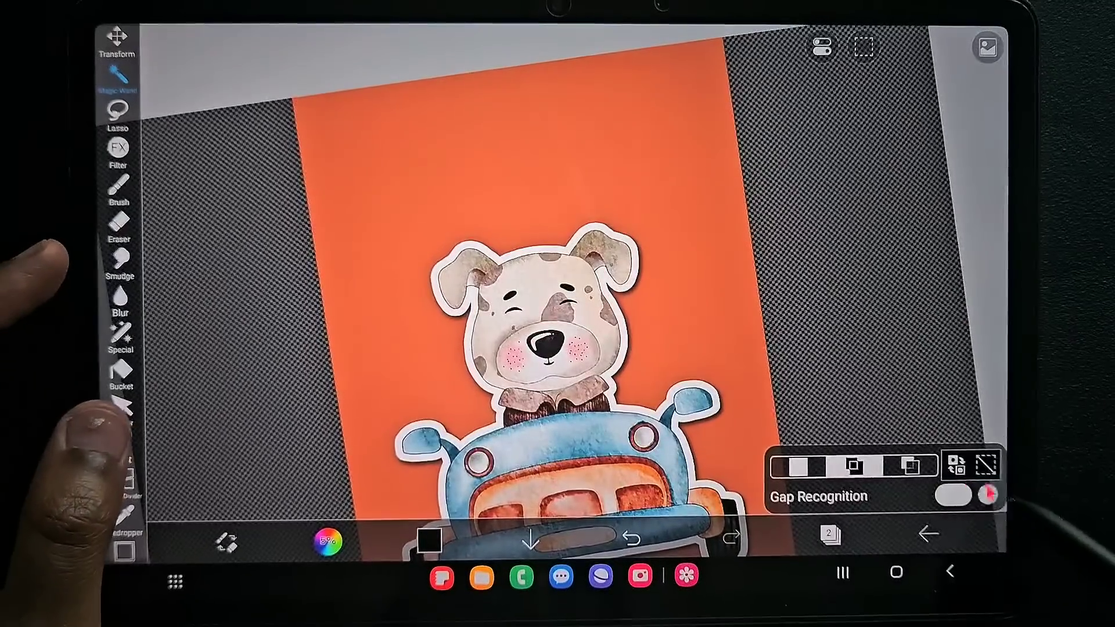
# Select the solid orange background with the Magic Wand and show the layer list.
pyautogui.click(118, 78)
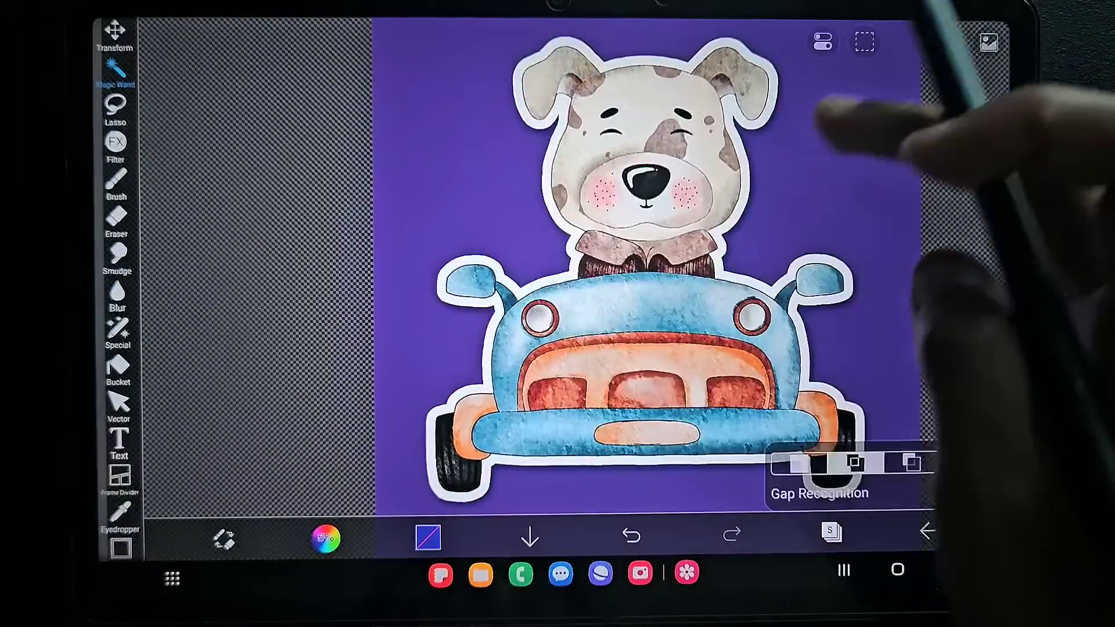
pyautogui.click(830, 531)
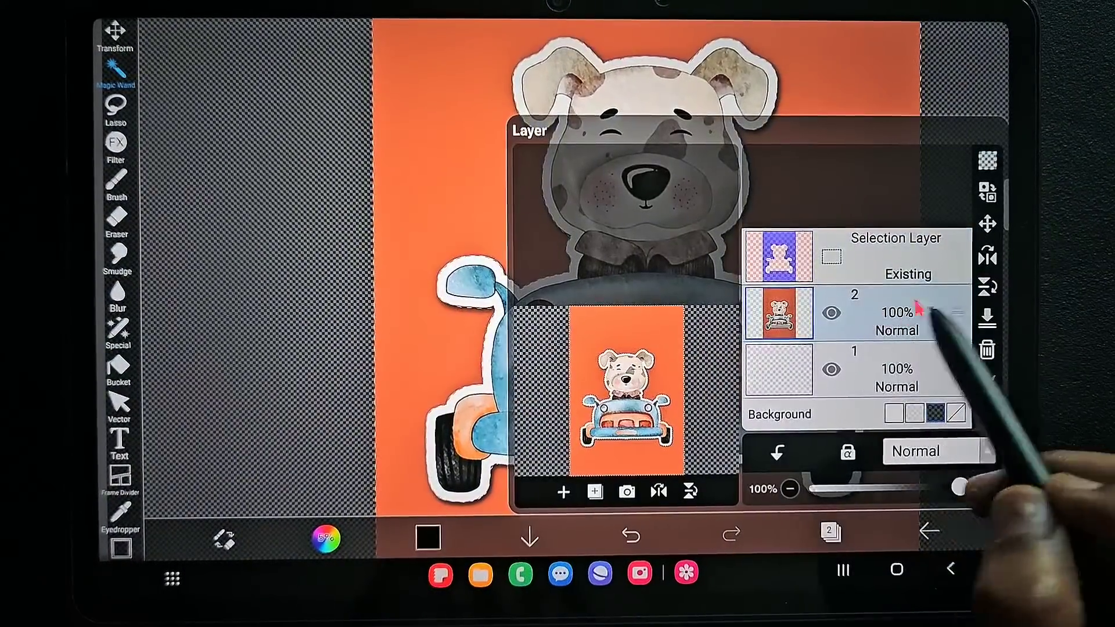